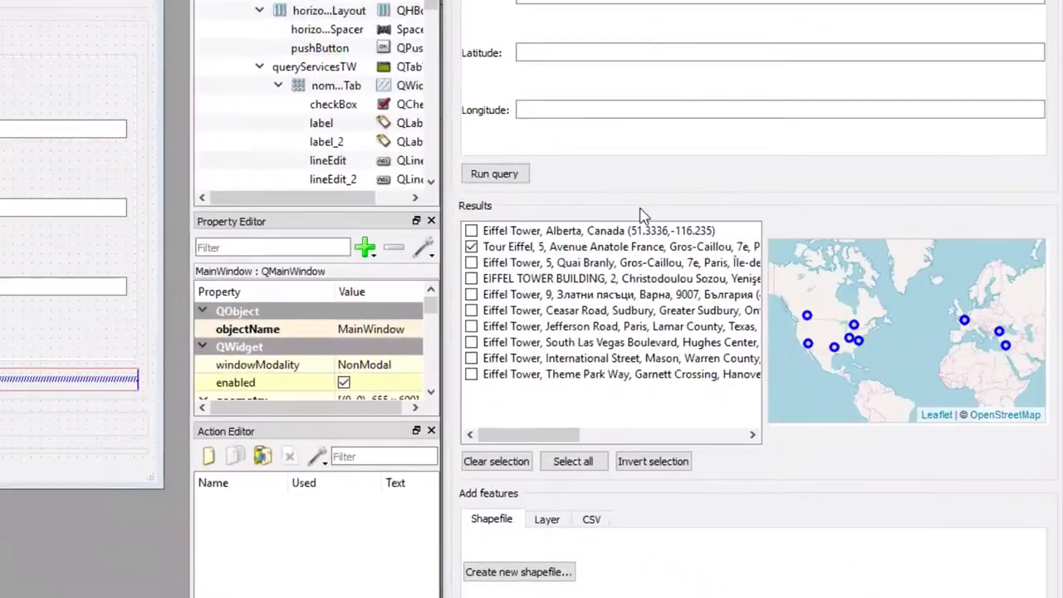
pyautogui.moveTo(490, 219)
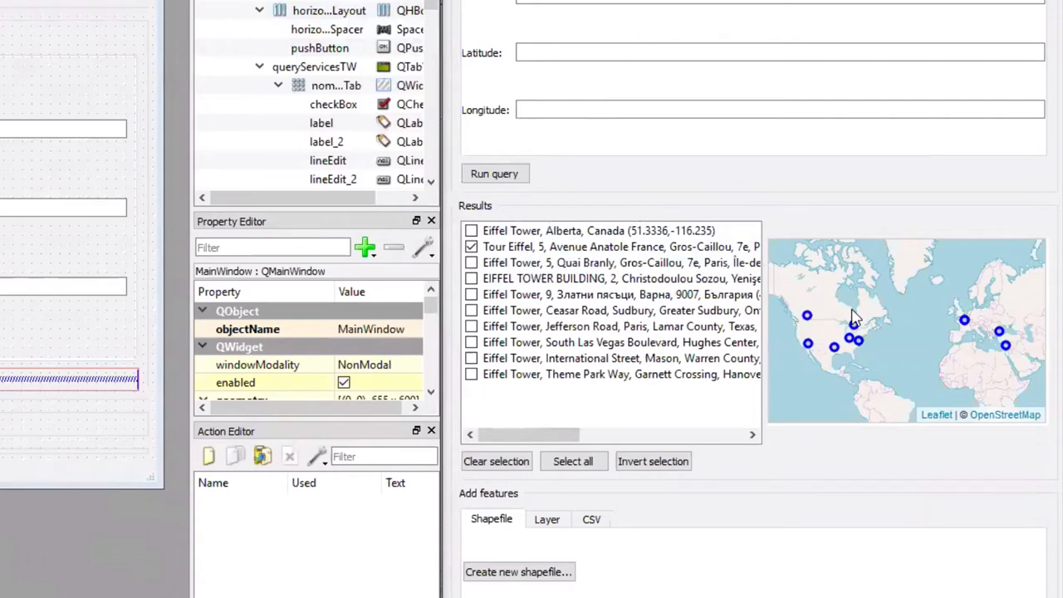
pyautogui.moveTo(839, 295)
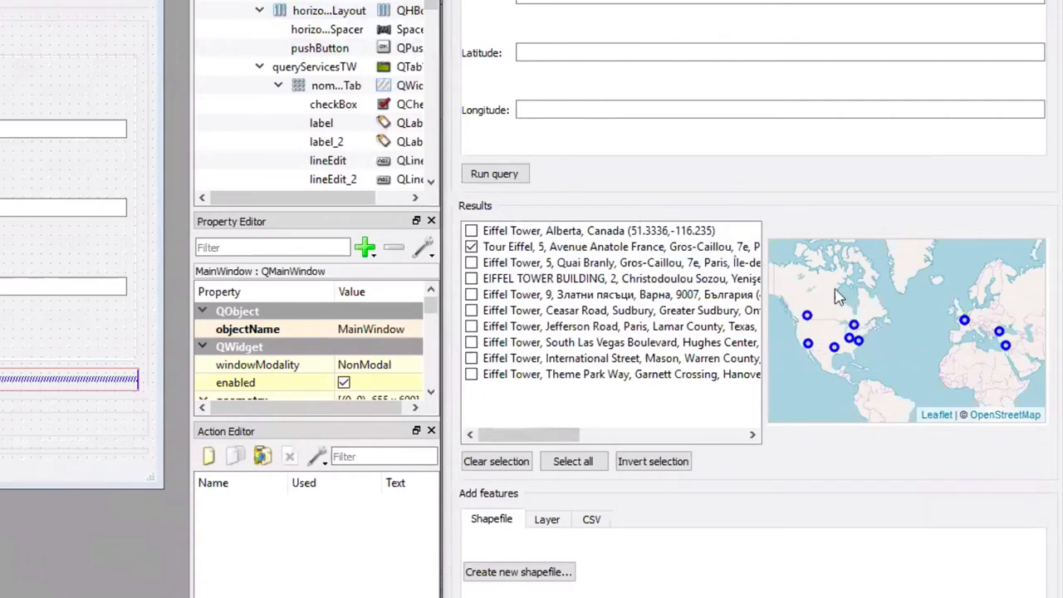
pyautogui.moveTo(894, 334)
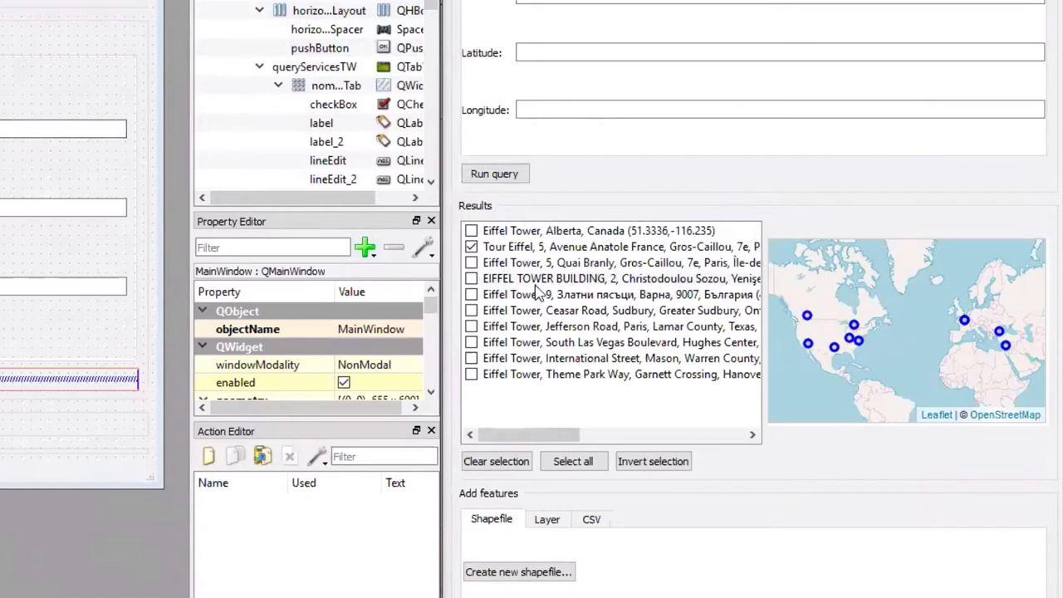
pyautogui.moveTo(672, 396)
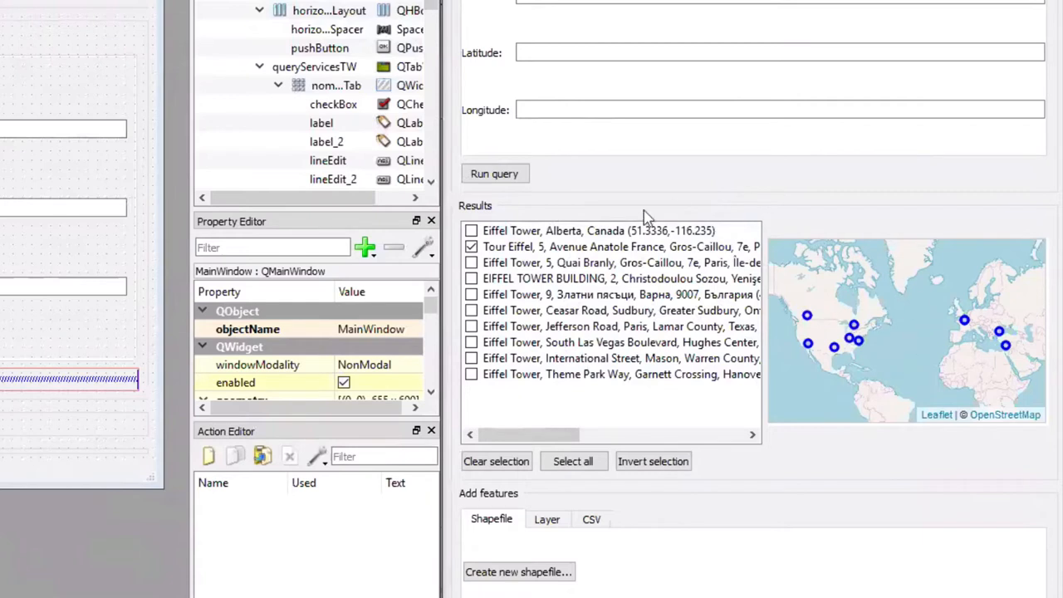
pyautogui.moveTo(937, 324)
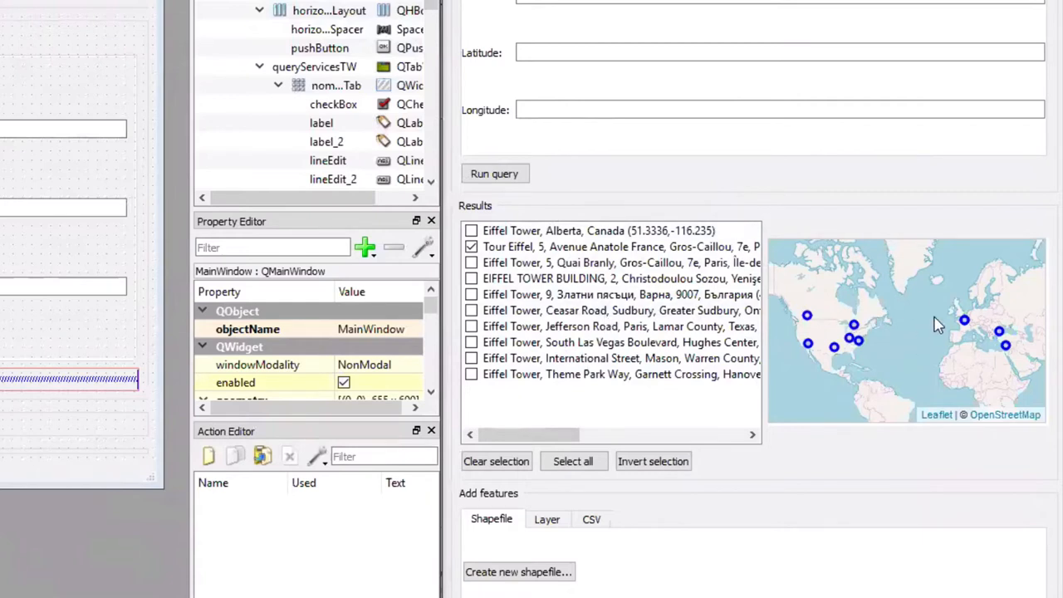
pyautogui.moveTo(921, 324)
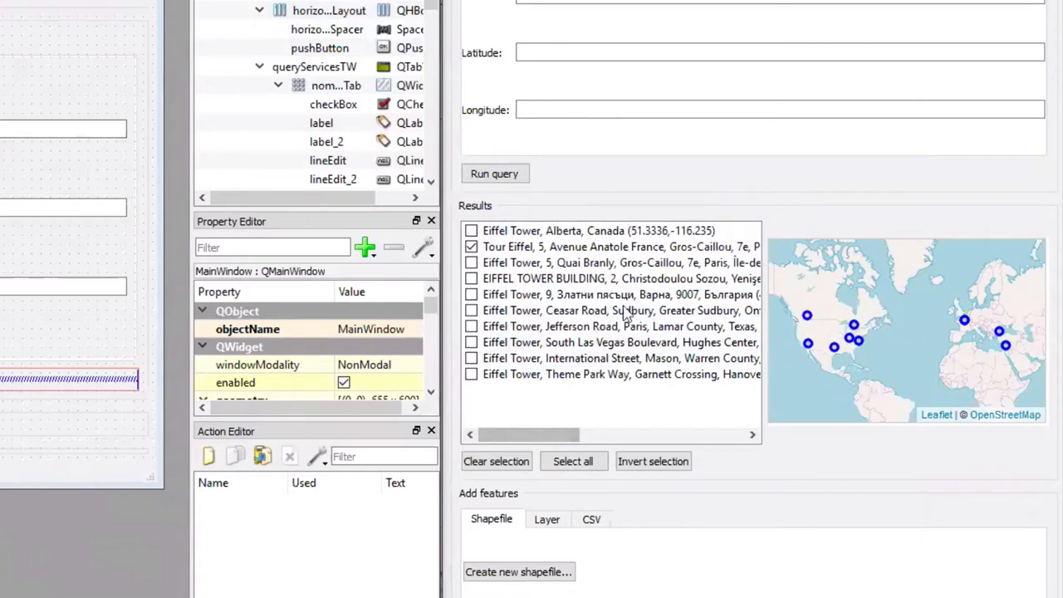
pyautogui.moveTo(551, 219)
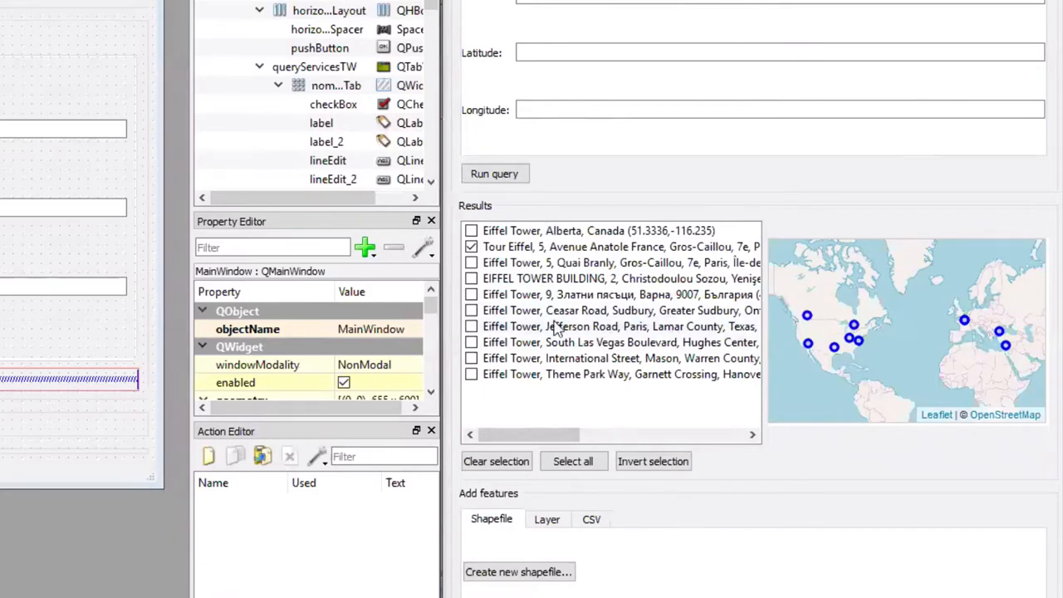
pyautogui.moveTo(854, 333)
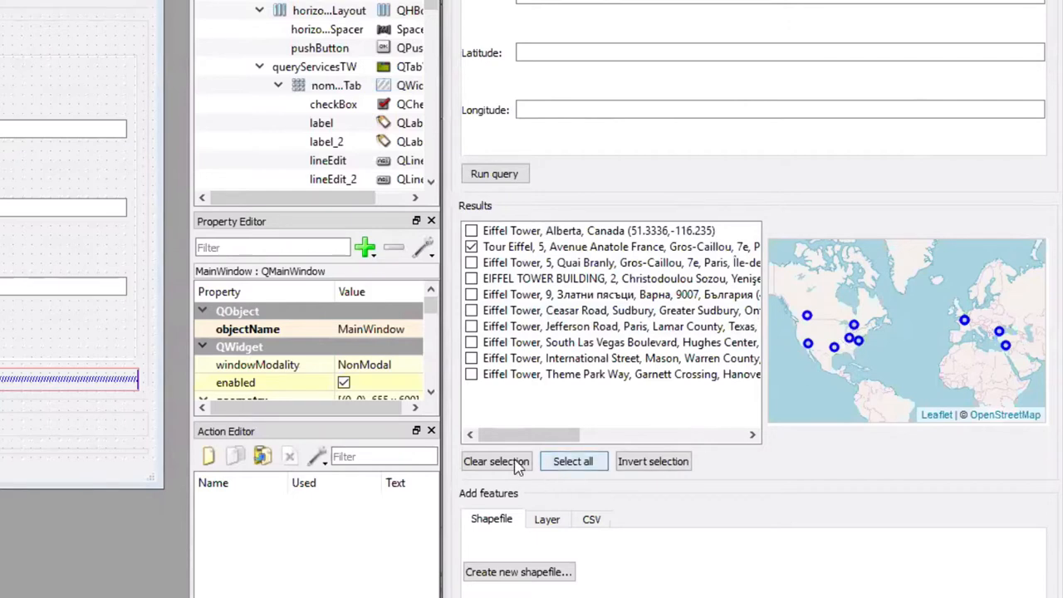
pyautogui.moveTo(653, 462)
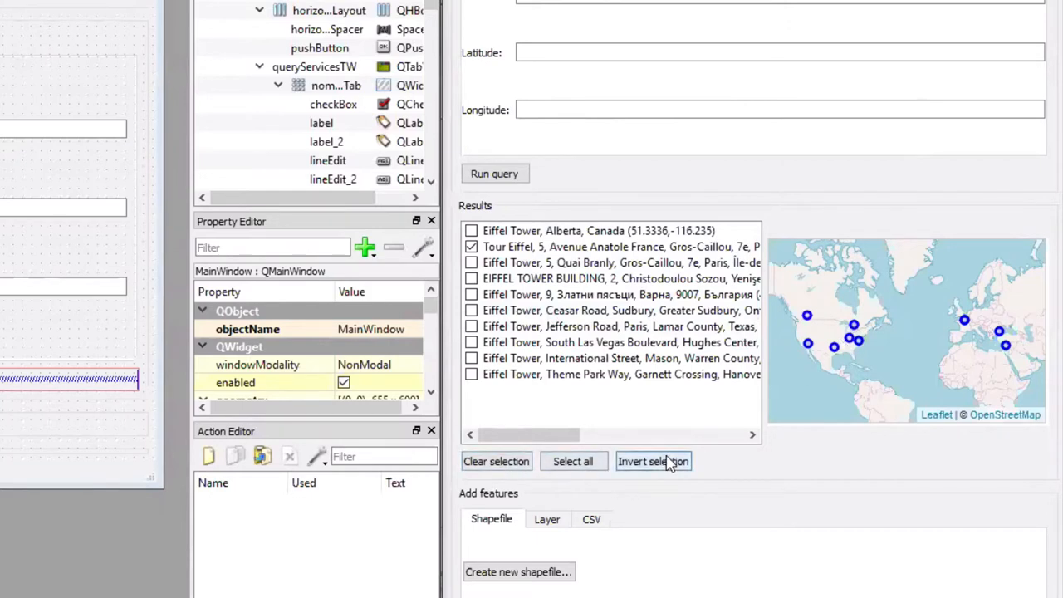
pyautogui.moveTo(736, 356)
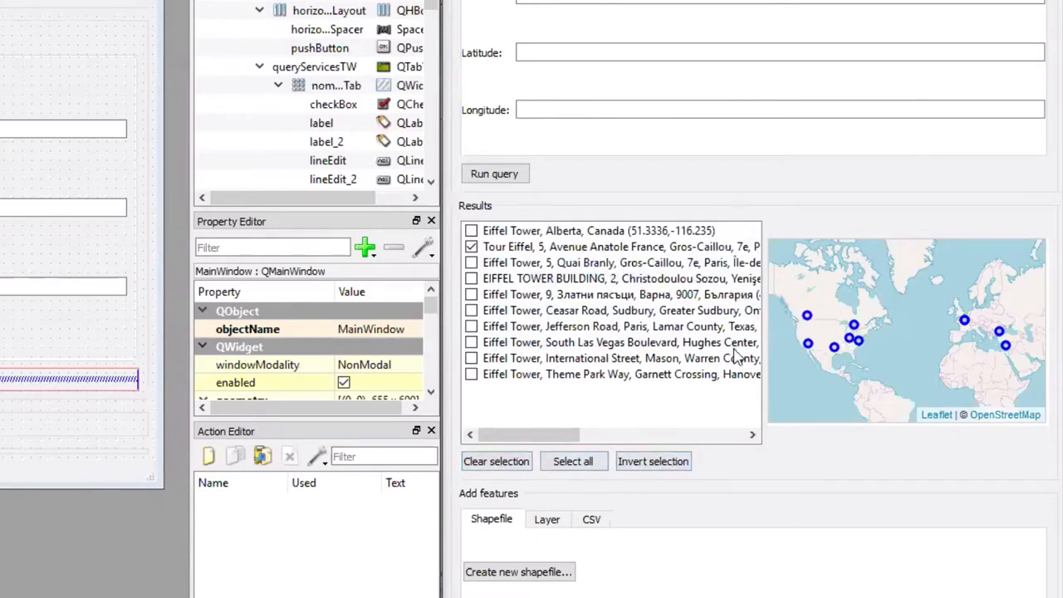
pyautogui.moveTo(889, 347)
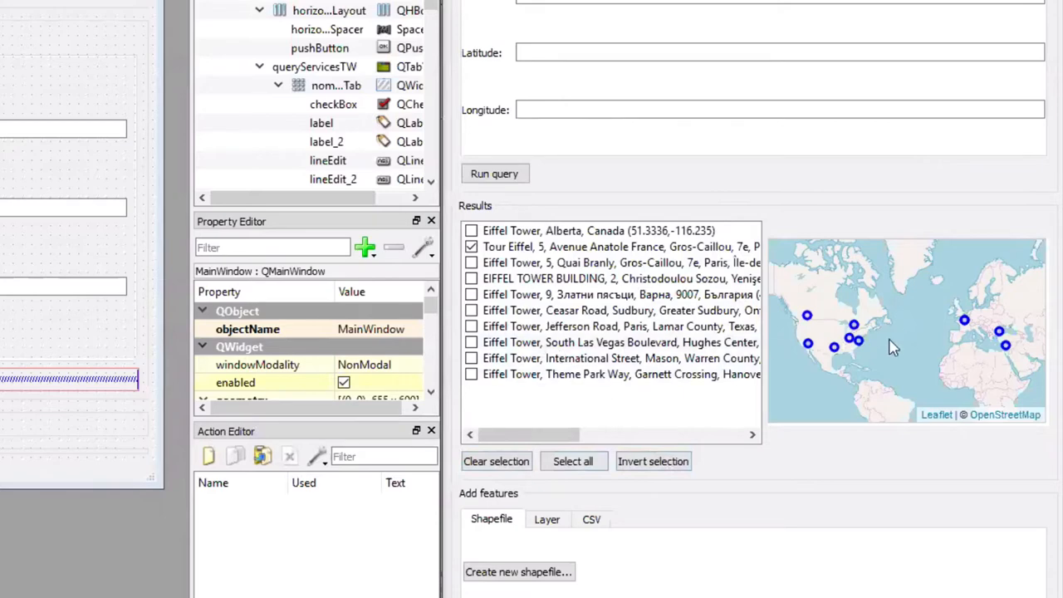
pyautogui.moveTo(279, 436)
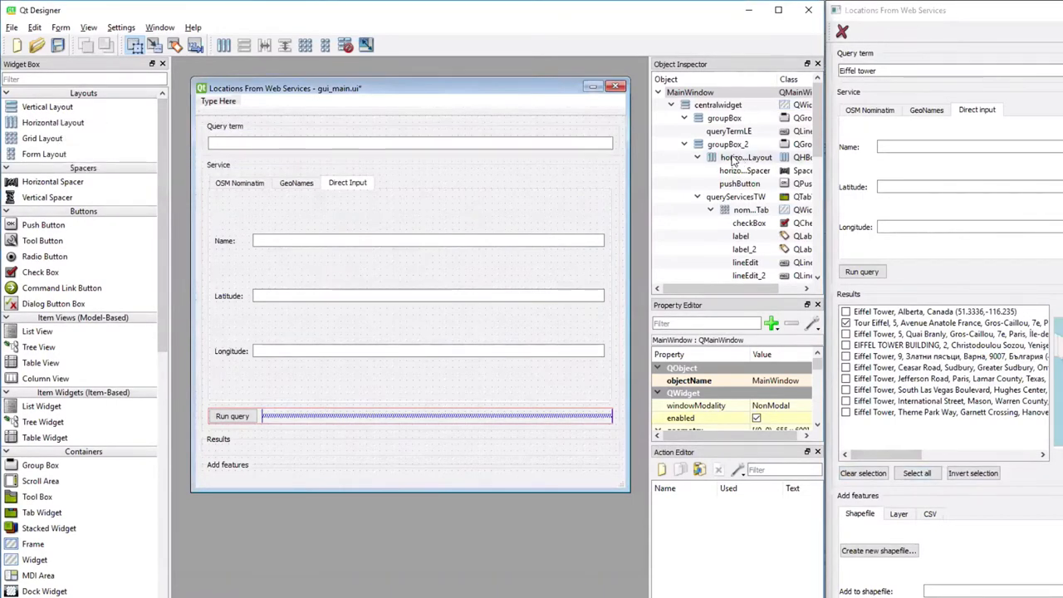
# - Rename the horizontal layout inside groupBox_3 to ListAndMapHBL in the Object Inspector
pyautogui.scroll(-3)
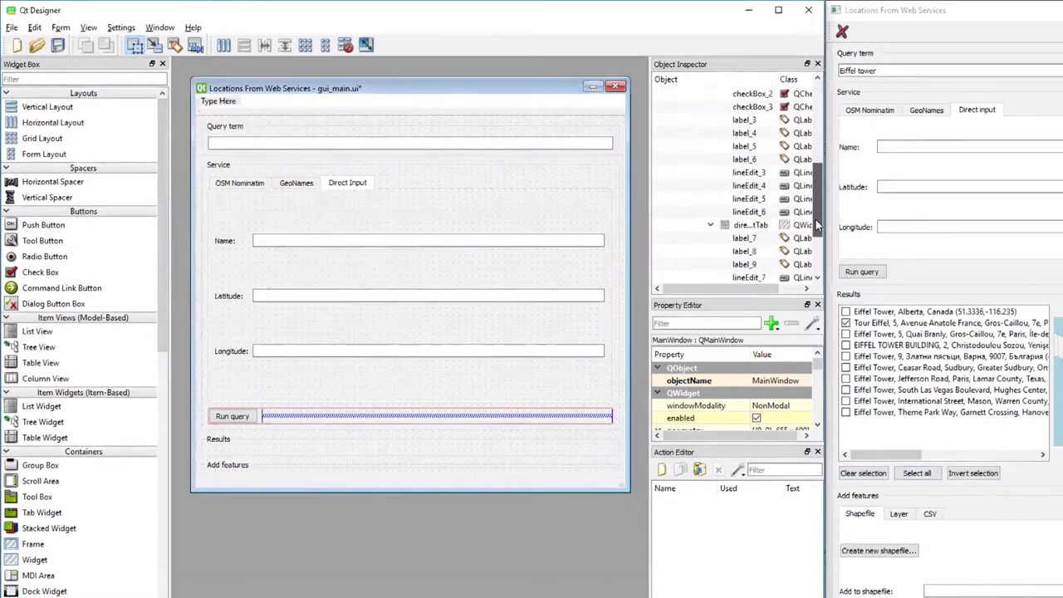
pyautogui.scroll(-3)
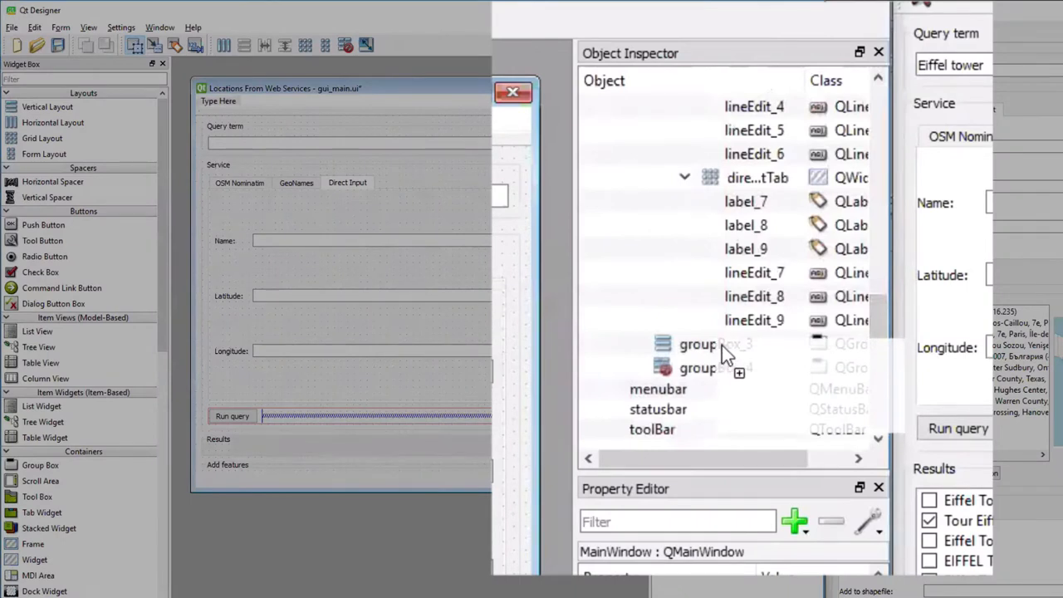
pyautogui.click(638, 342)
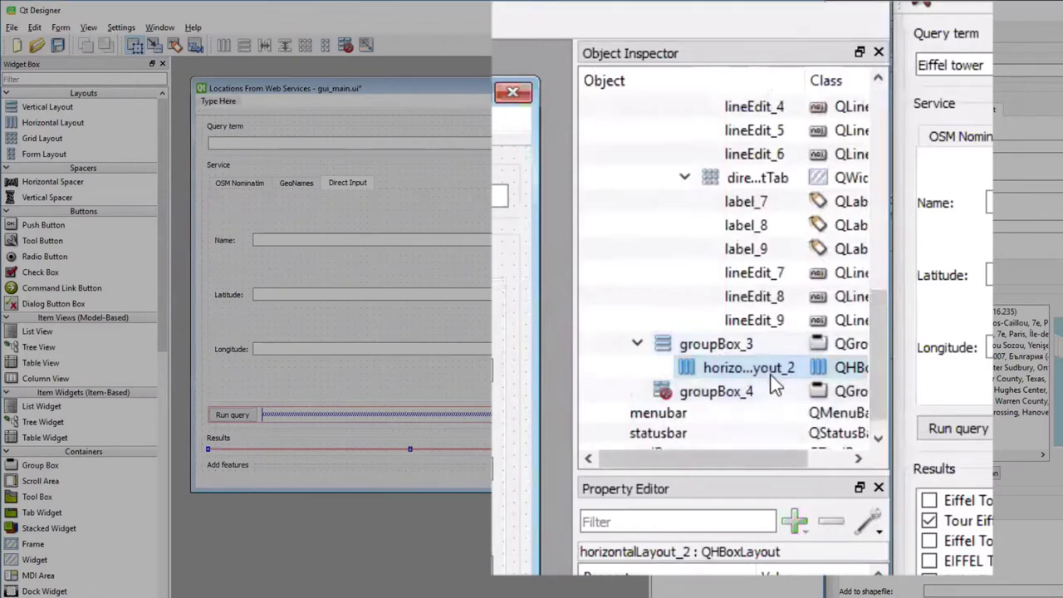
pyautogui.moveTo(723, 381)
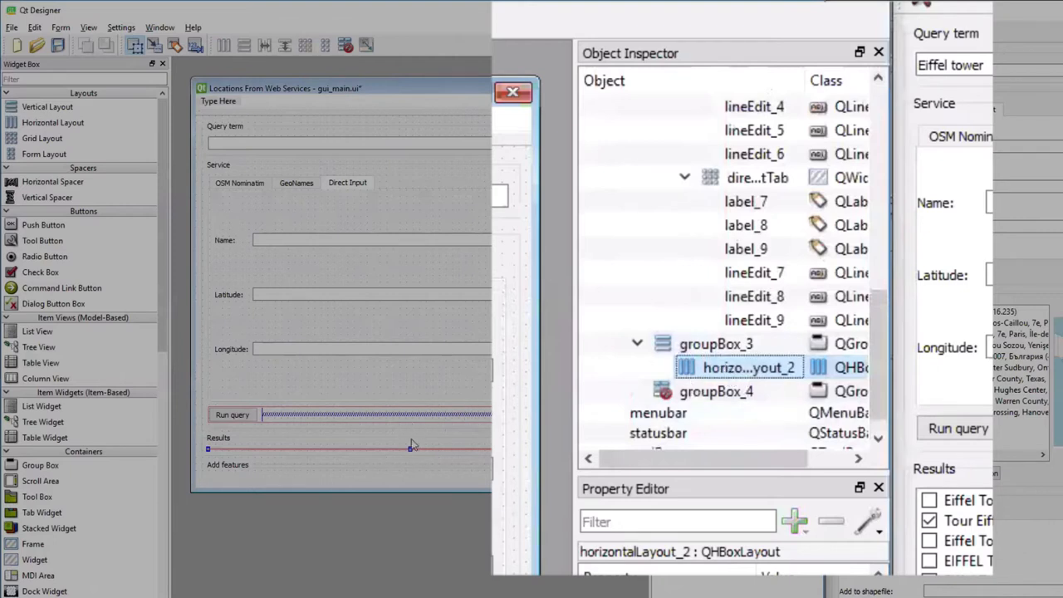
pyautogui.doubleClick(748, 367)
pyautogui.write('ListAndMapHBL')
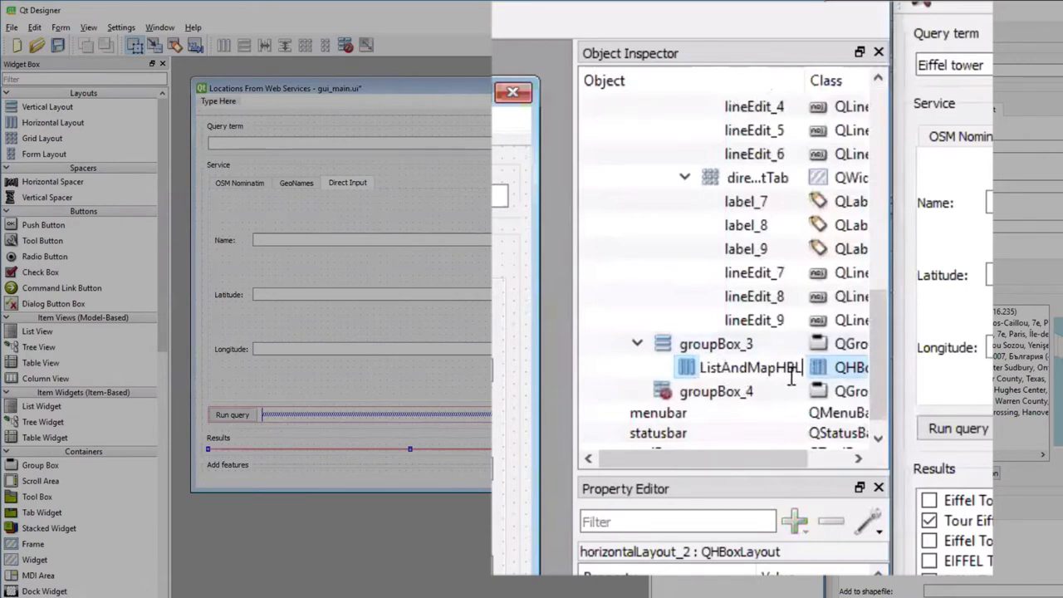
pyautogui.moveTo(748, 390)
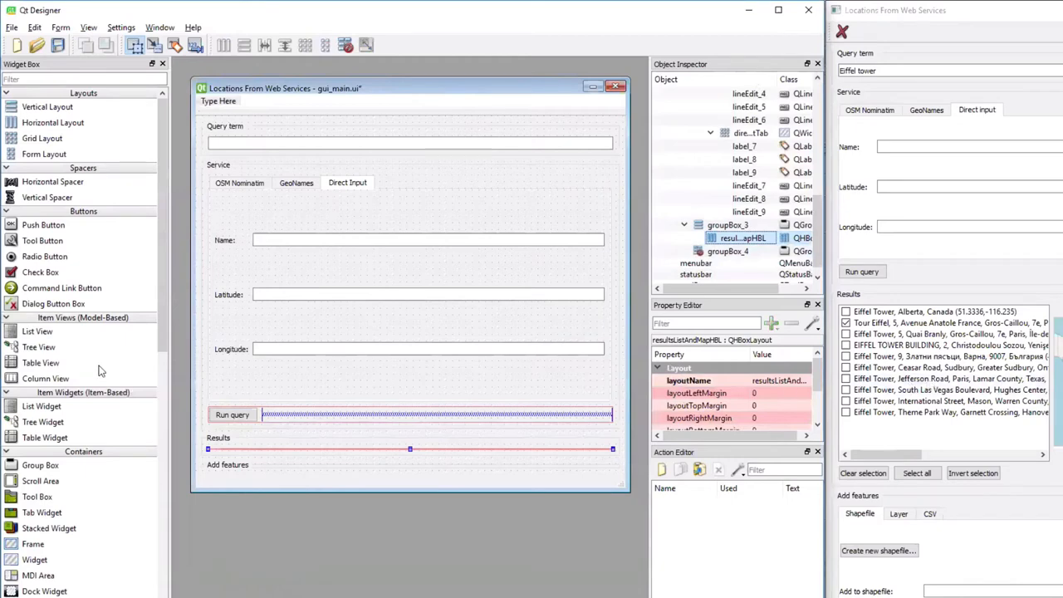
pyautogui.moveTo(169, 275)
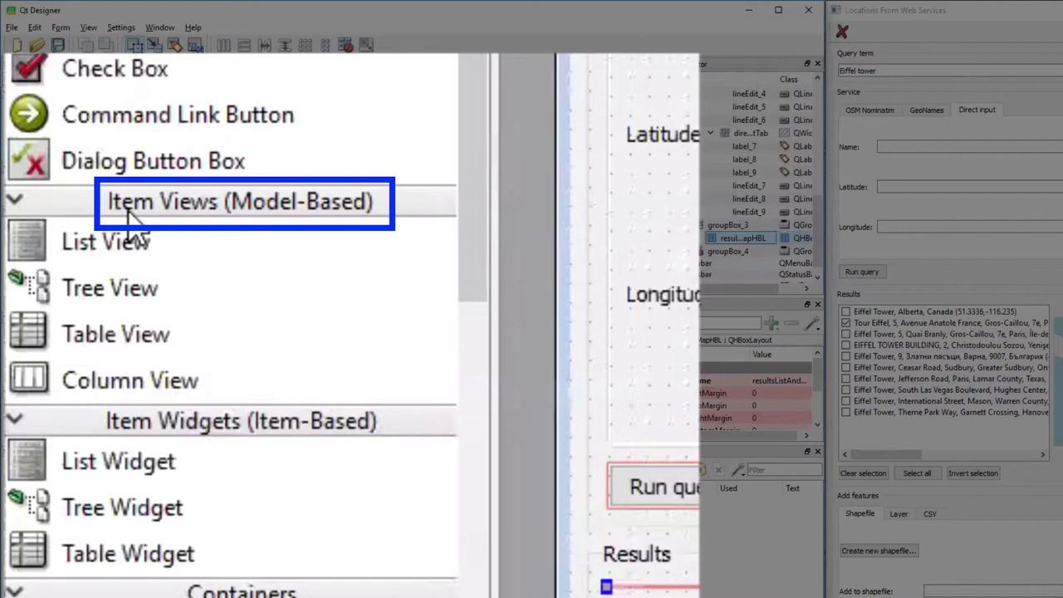
pyautogui.moveTo(116, 258)
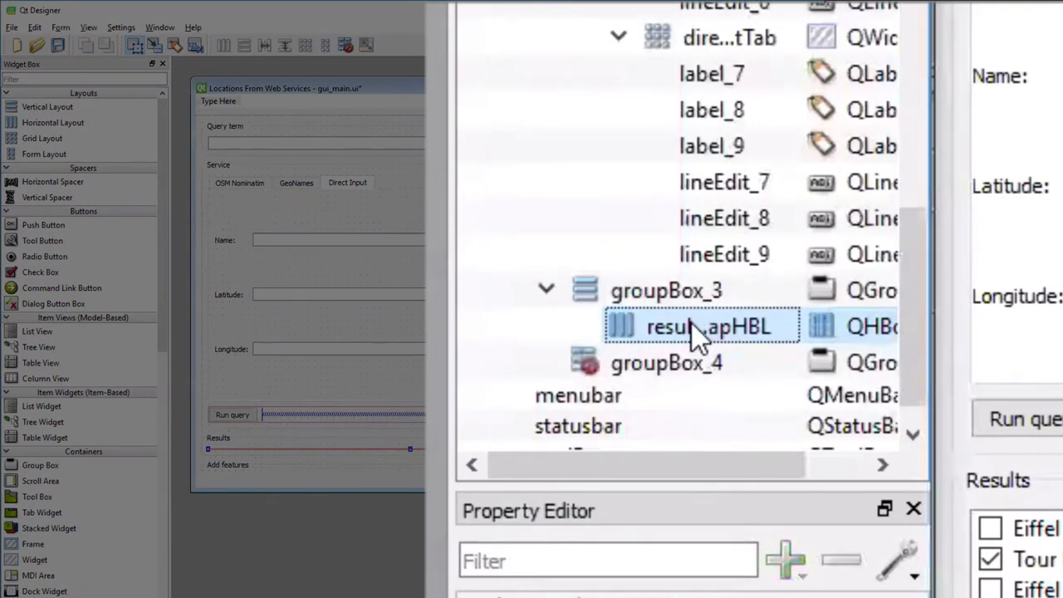
# - Select the ListAndMapHBL layout and reveal the new listView placed inside it
pyautogui.click(583, 326)
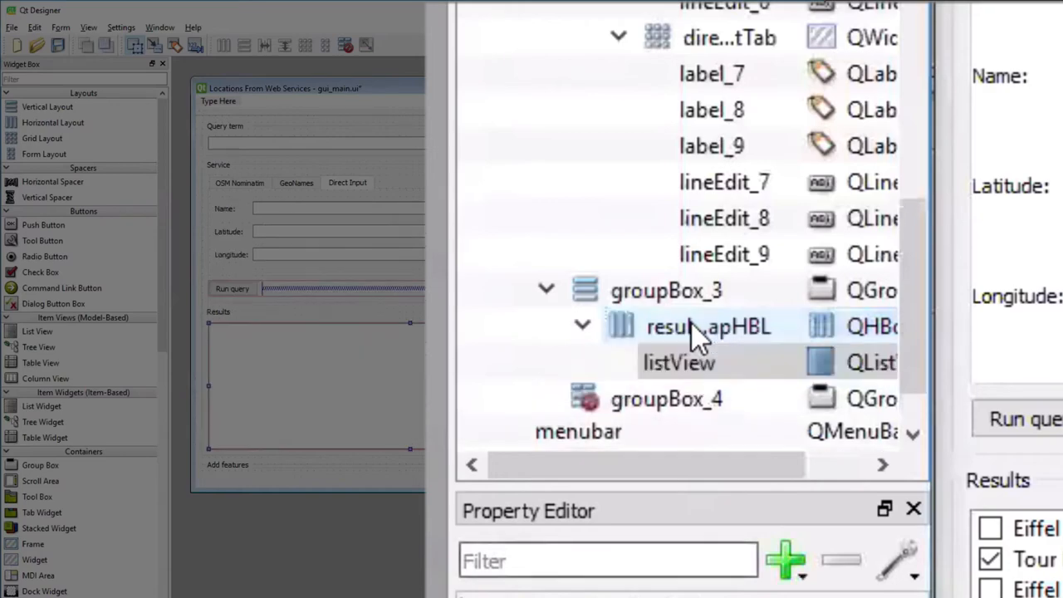
pyautogui.click(678, 363)
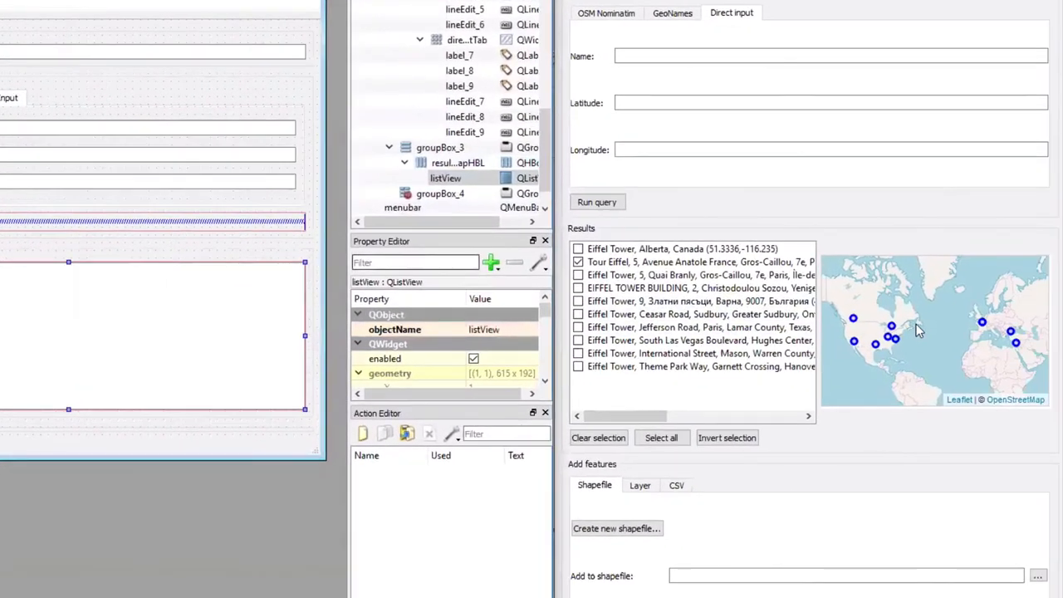
pyautogui.moveTo(901, 325)
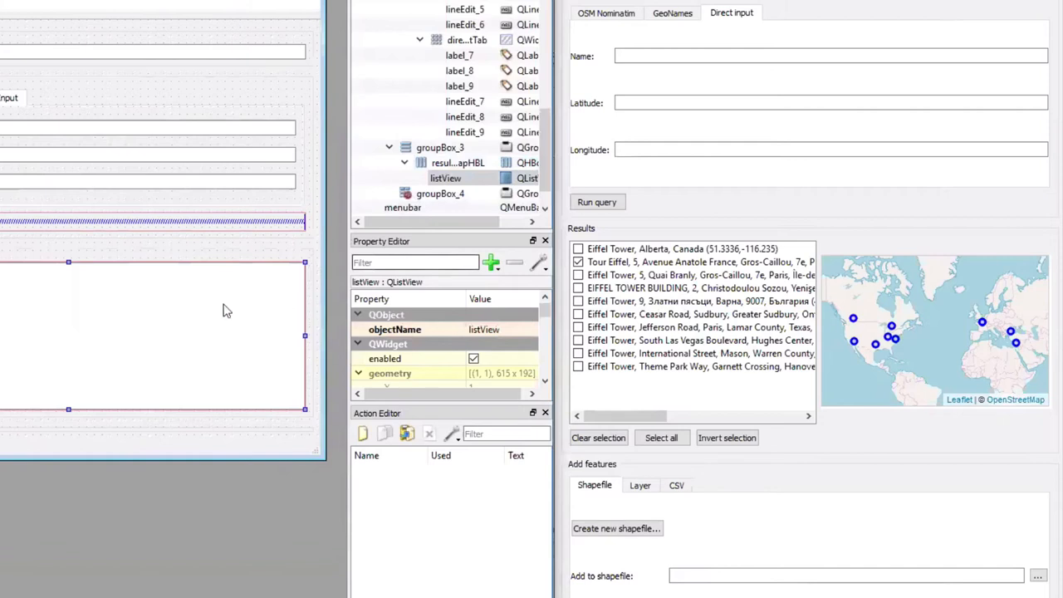
pyautogui.moveTo(50, 333)
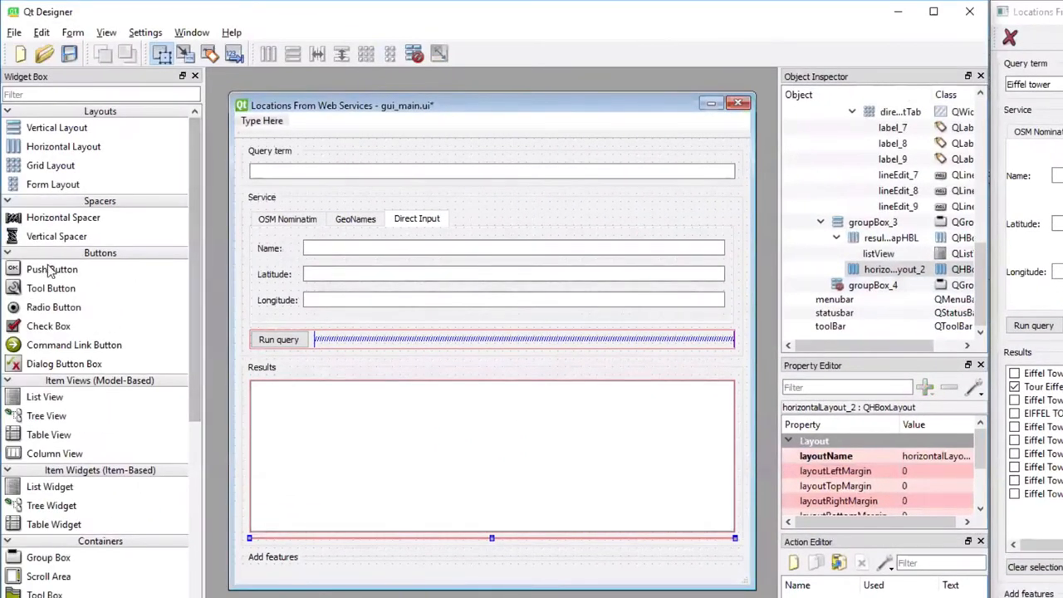
pyautogui.moveTo(42, 276)
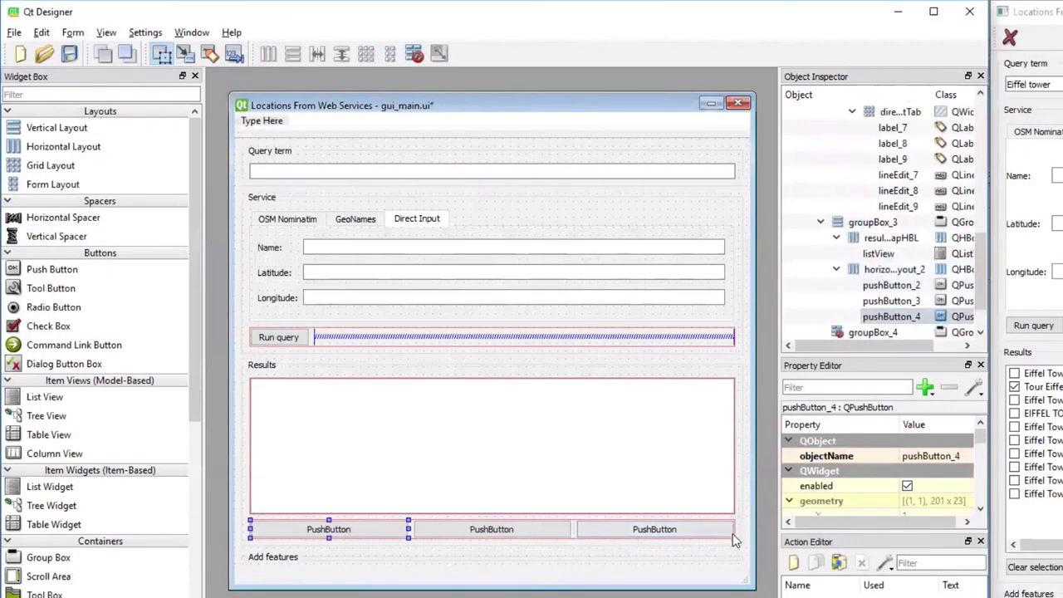
pyautogui.moveTo(141, 186)
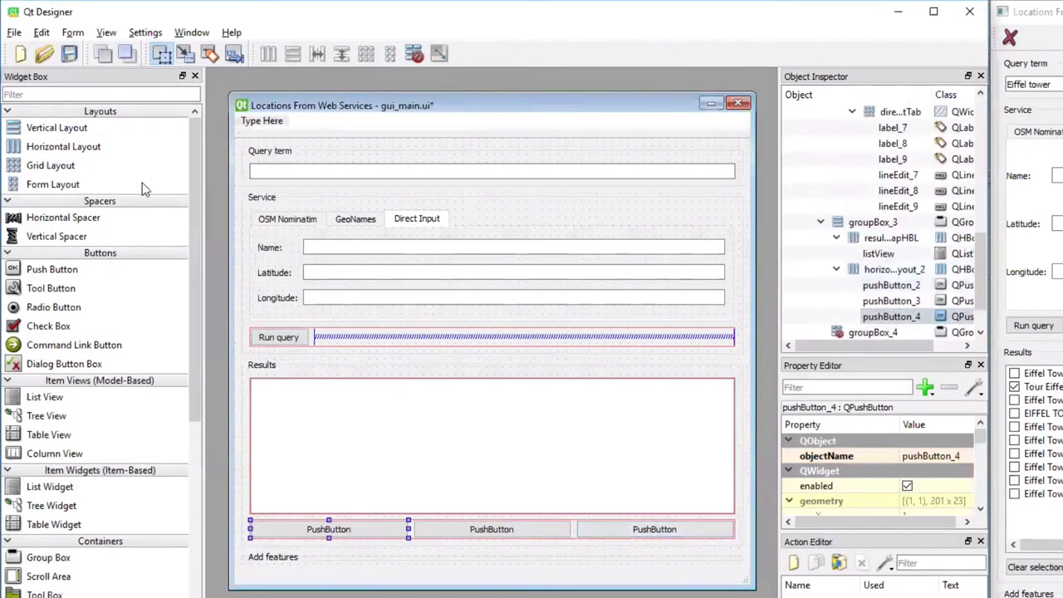
pyautogui.moveTo(67, 223)
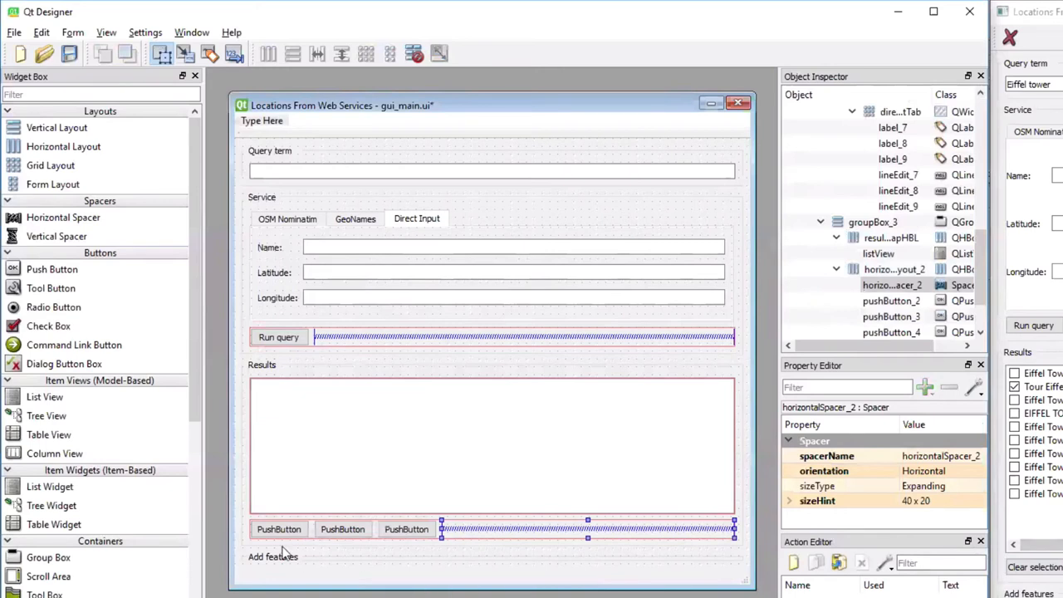
# - Label the first button 'Clear selection' and start relabelling the second as 'Select'
pyautogui.click(279, 529)
pyautogui.write('Clear')
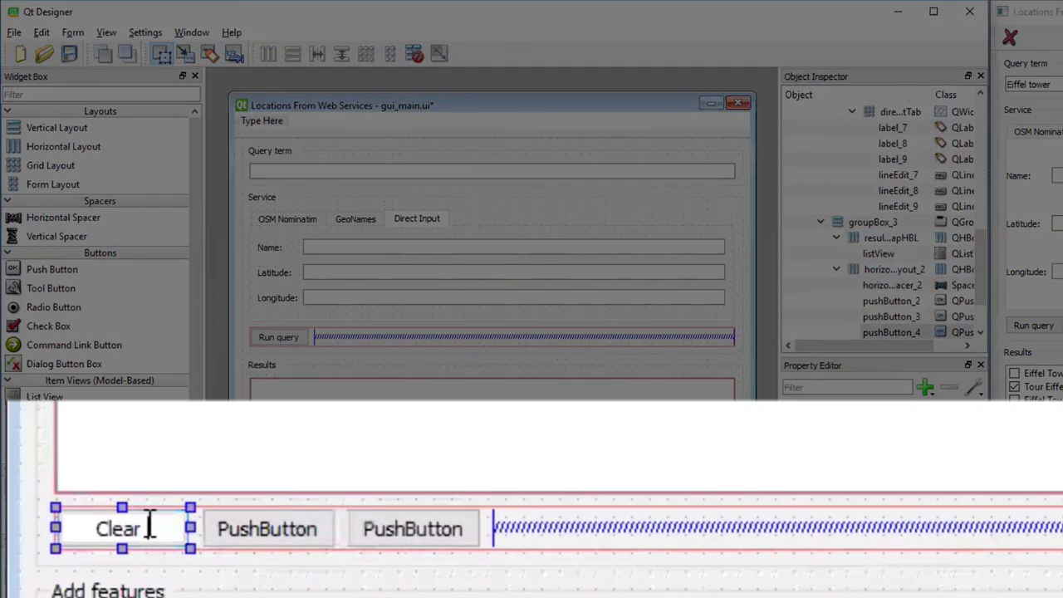
pyautogui.write('s')
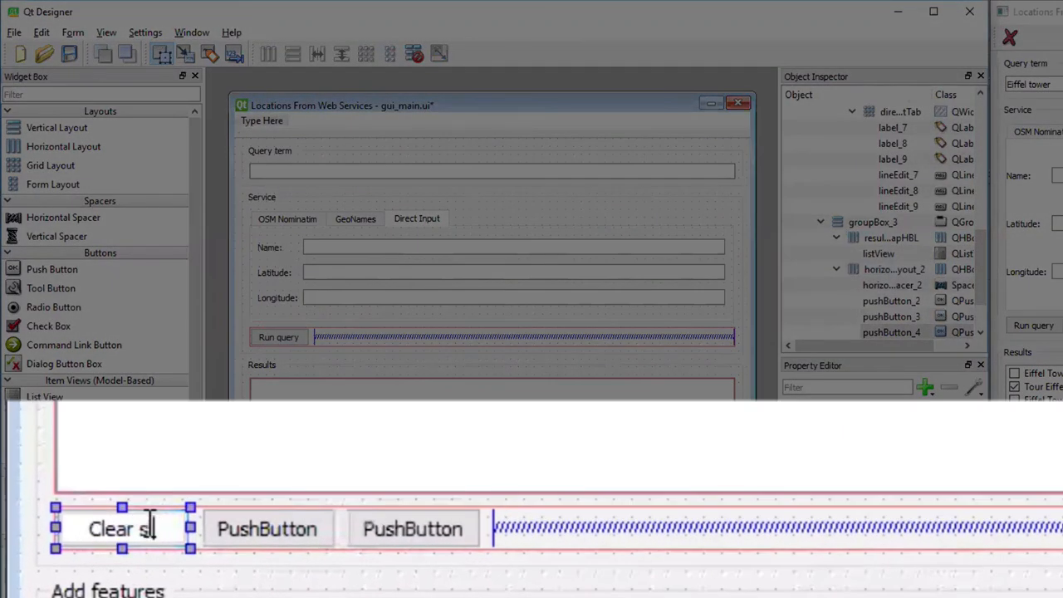
pyautogui.write('election')
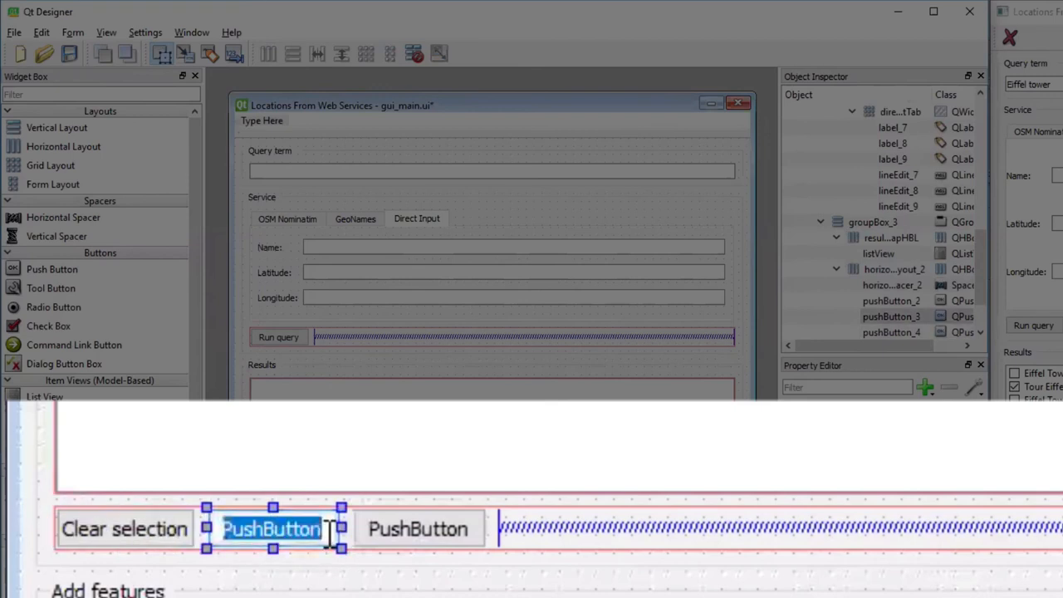
pyautogui.write('Sekec')
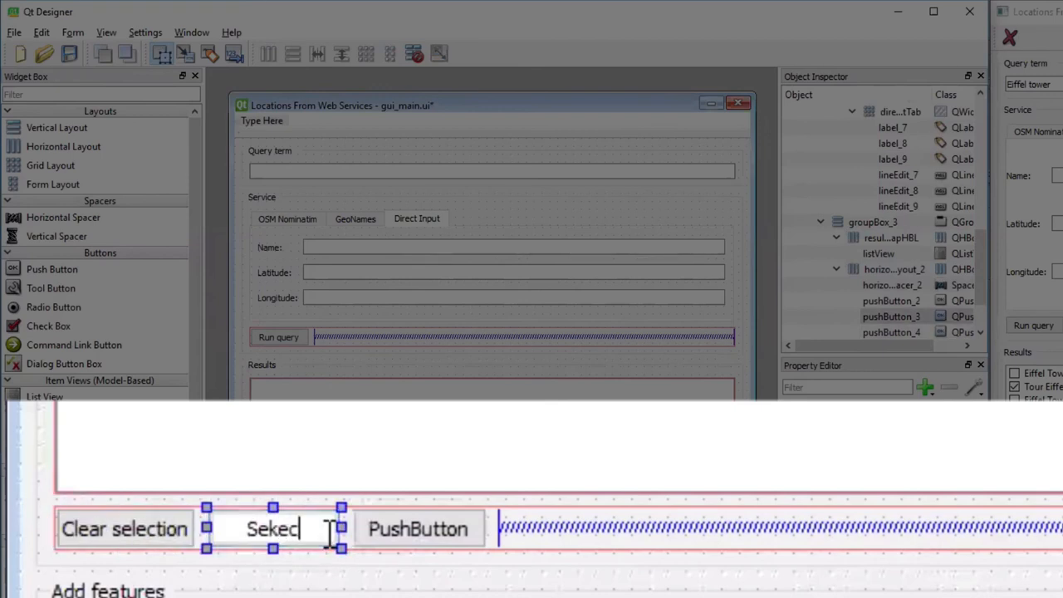
pyautogui.write('Select')
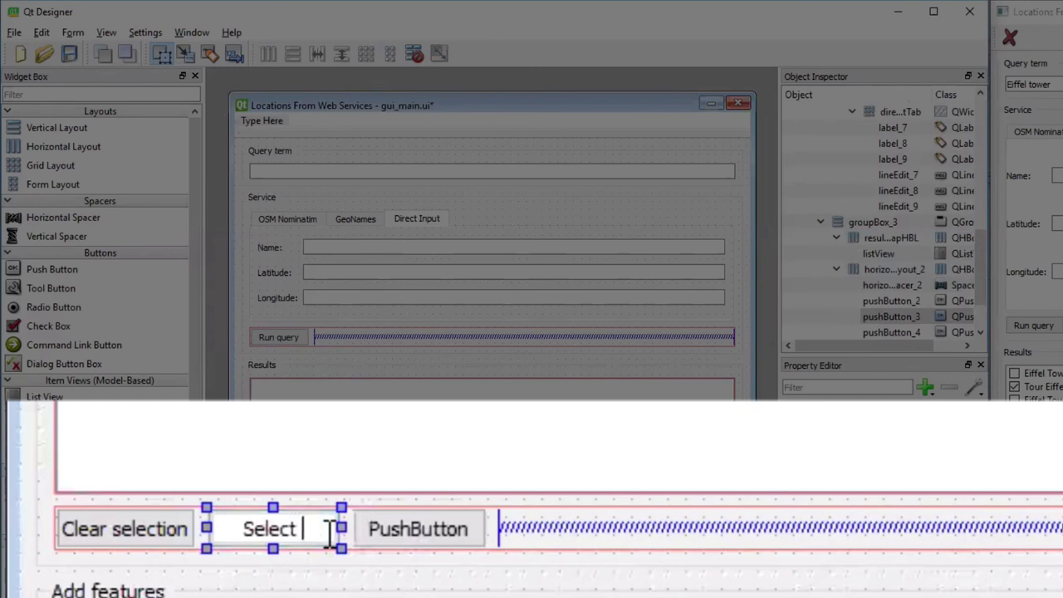